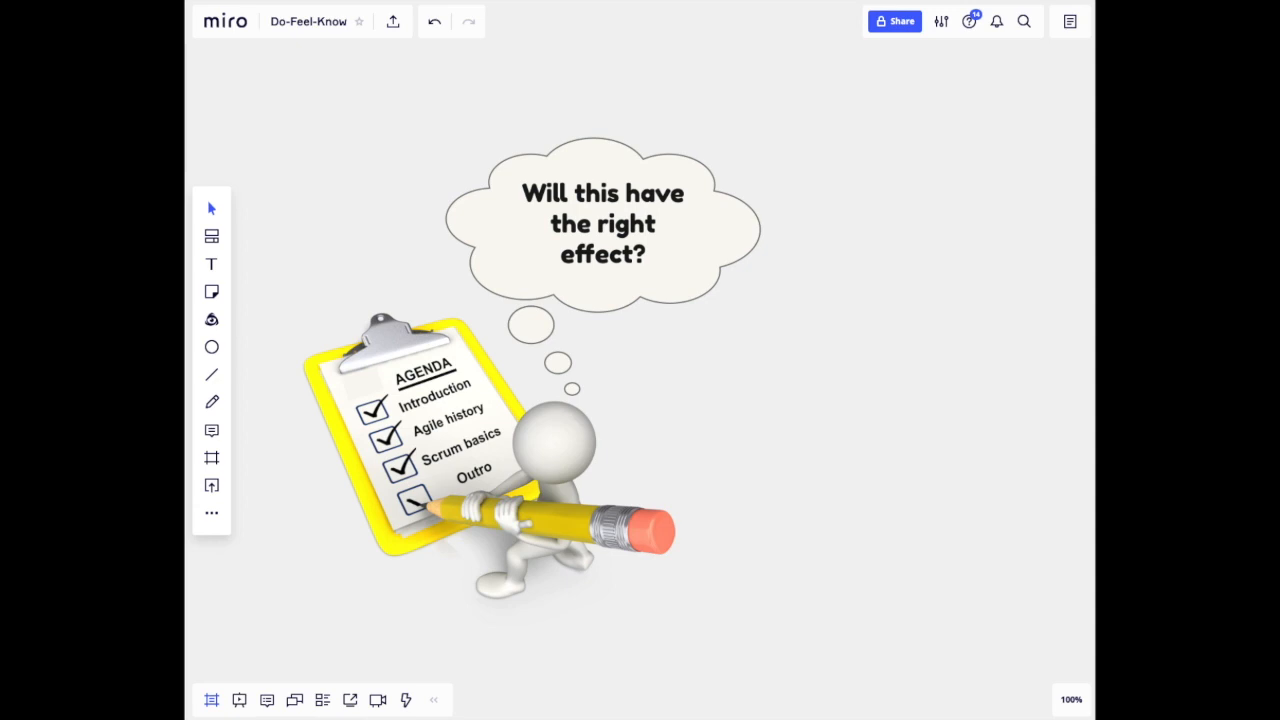
pyautogui.moveTo(604, 312)
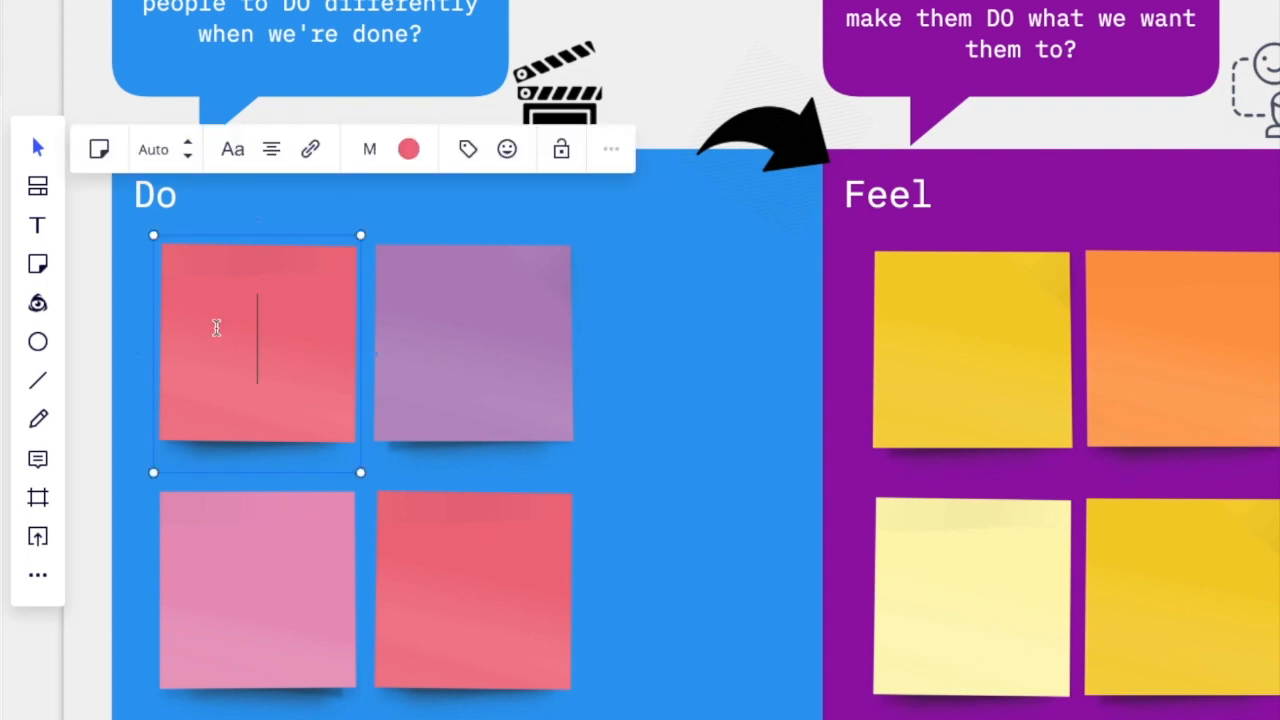
# Write Do notes 'Try something from the agile toolbox in their work' and 'Connect with you'
pyautogui.write('Try something from the agile toolbox in their work')
pyautogui.click(258, 590)
pyautogui.write('Recommend the class to others')
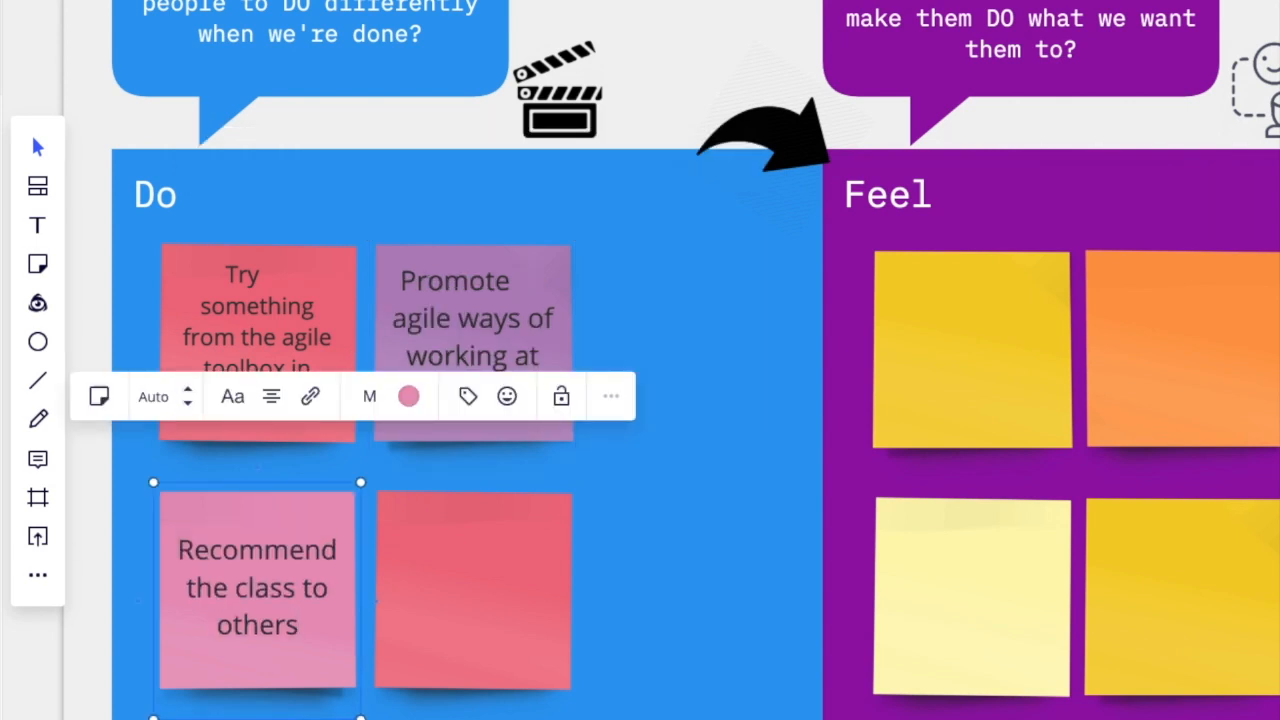
pyautogui.write('Connect with you')
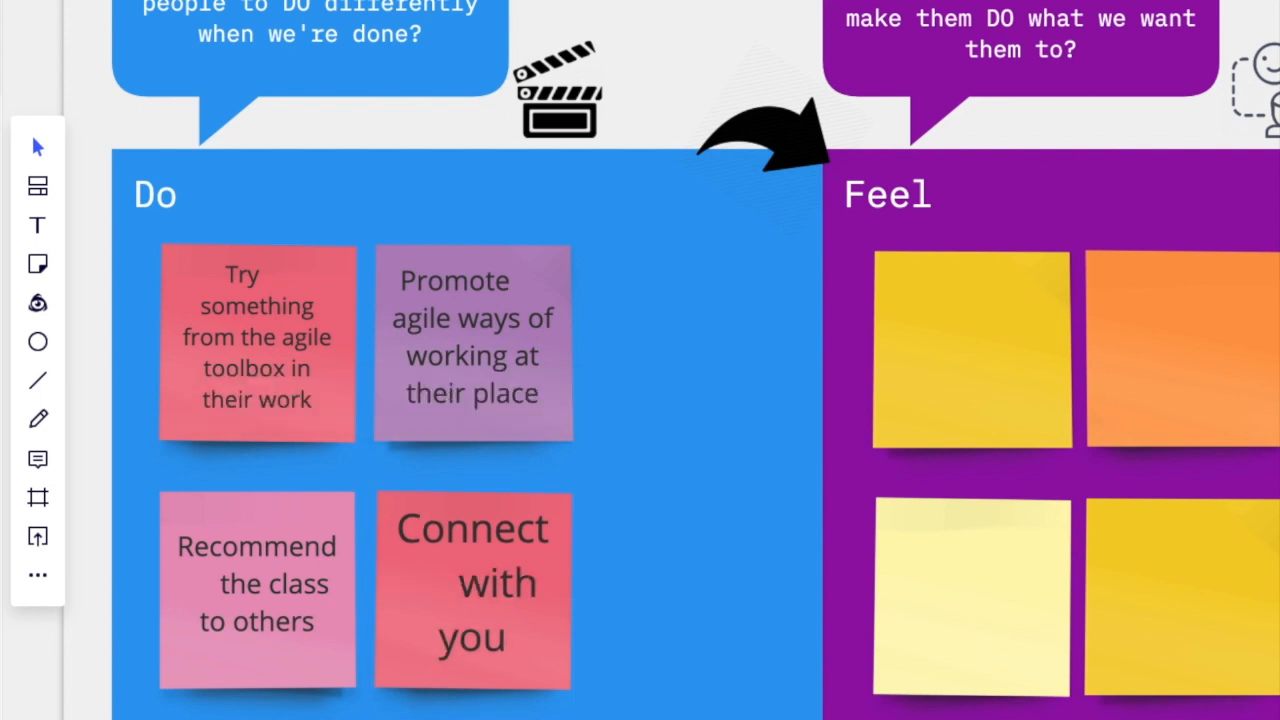
pyautogui.moveTo(668, 708)
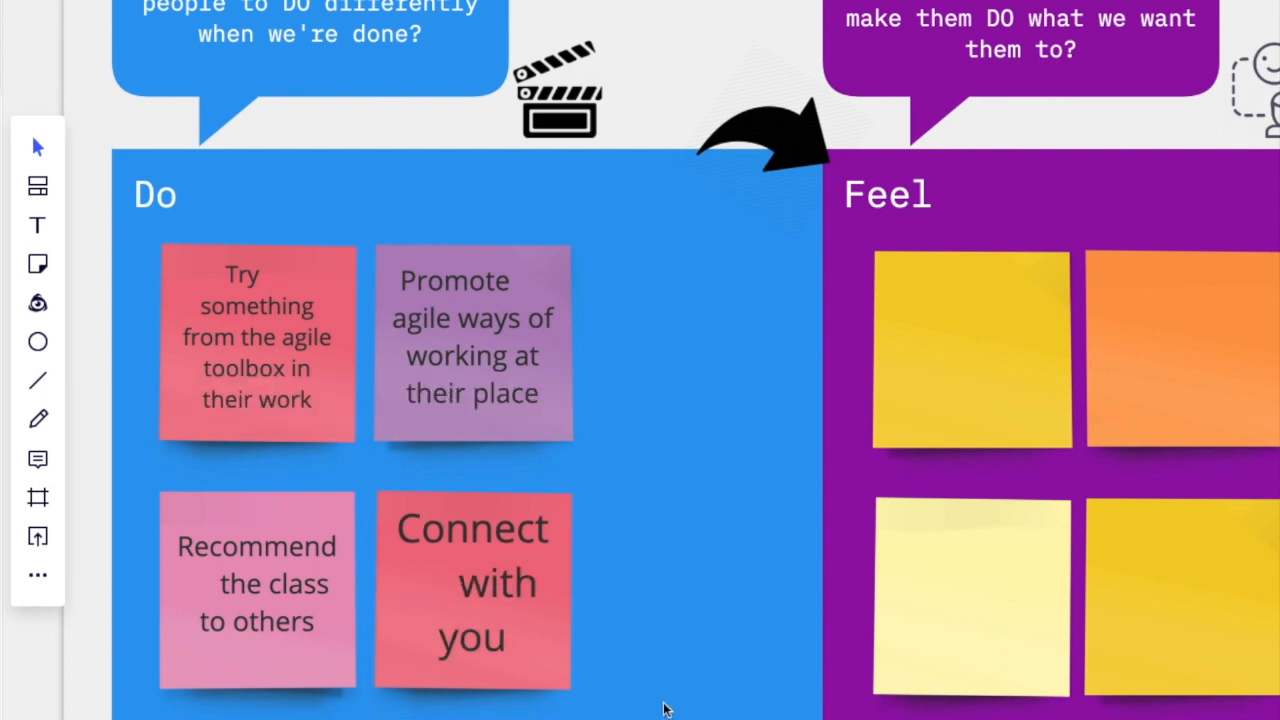
pyautogui.hscroll(3)
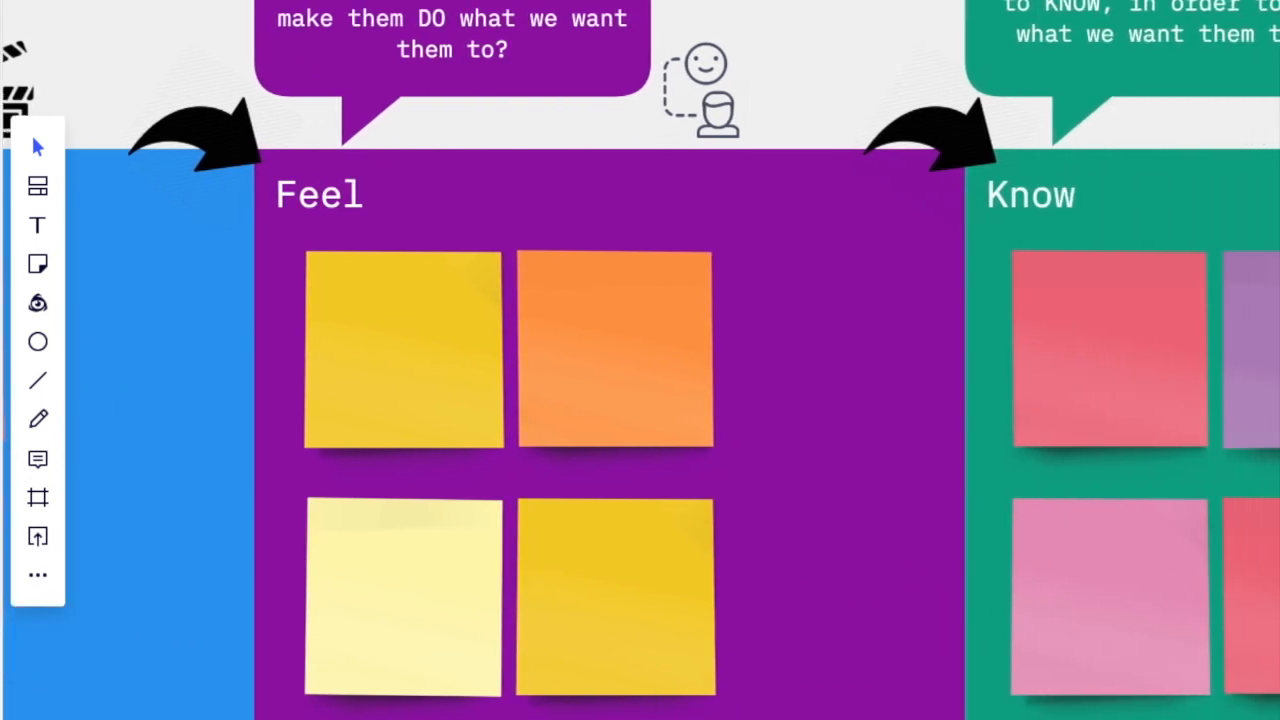
pyautogui.moveTo(390, 360)
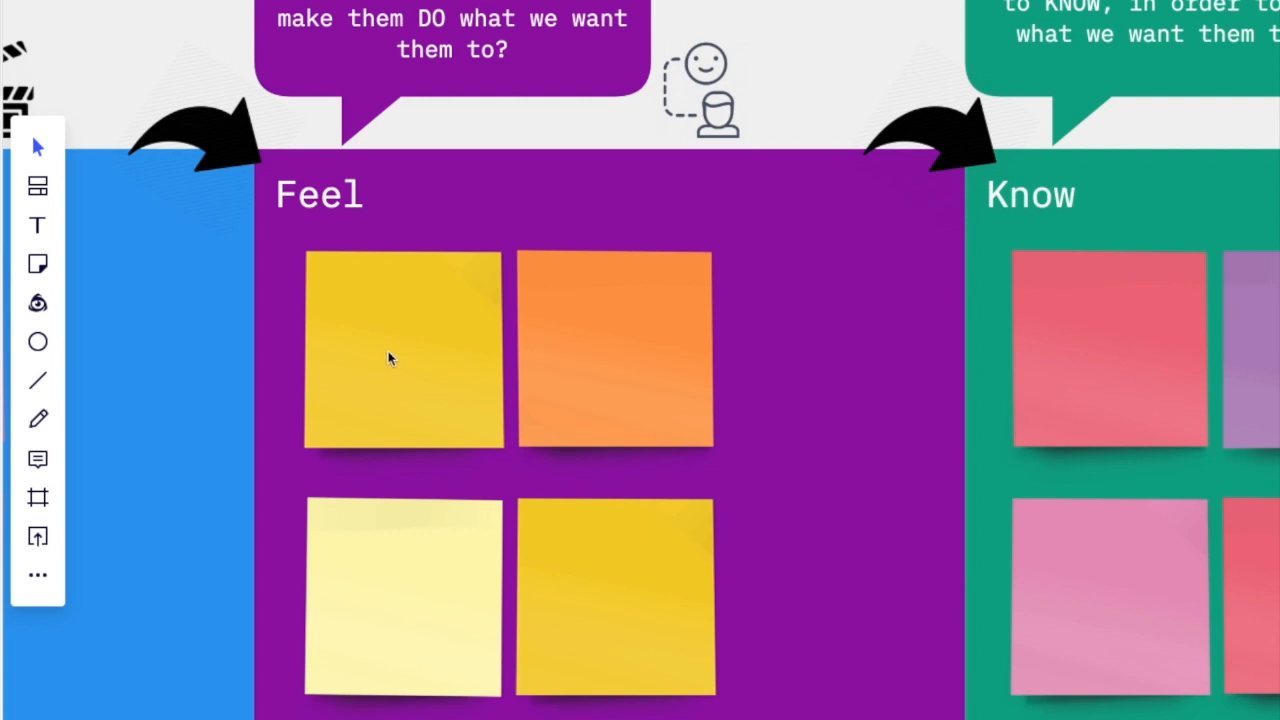
# Write Feel notes 'An agile tool will help them' and 'This class really gave value for their time spent'
pyautogui.write('An agile tool will help them')
pyautogui.write('That agile ways of working are actually good for them as an organization')
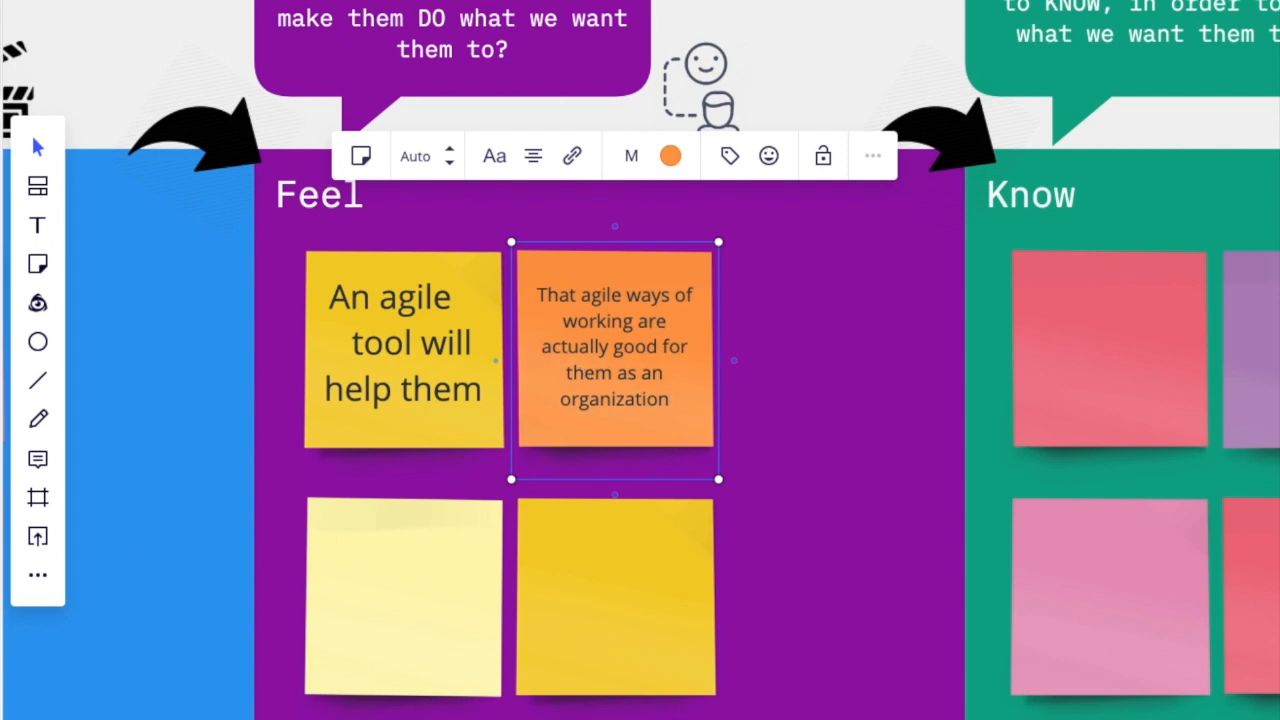
pyautogui.click(402, 596)
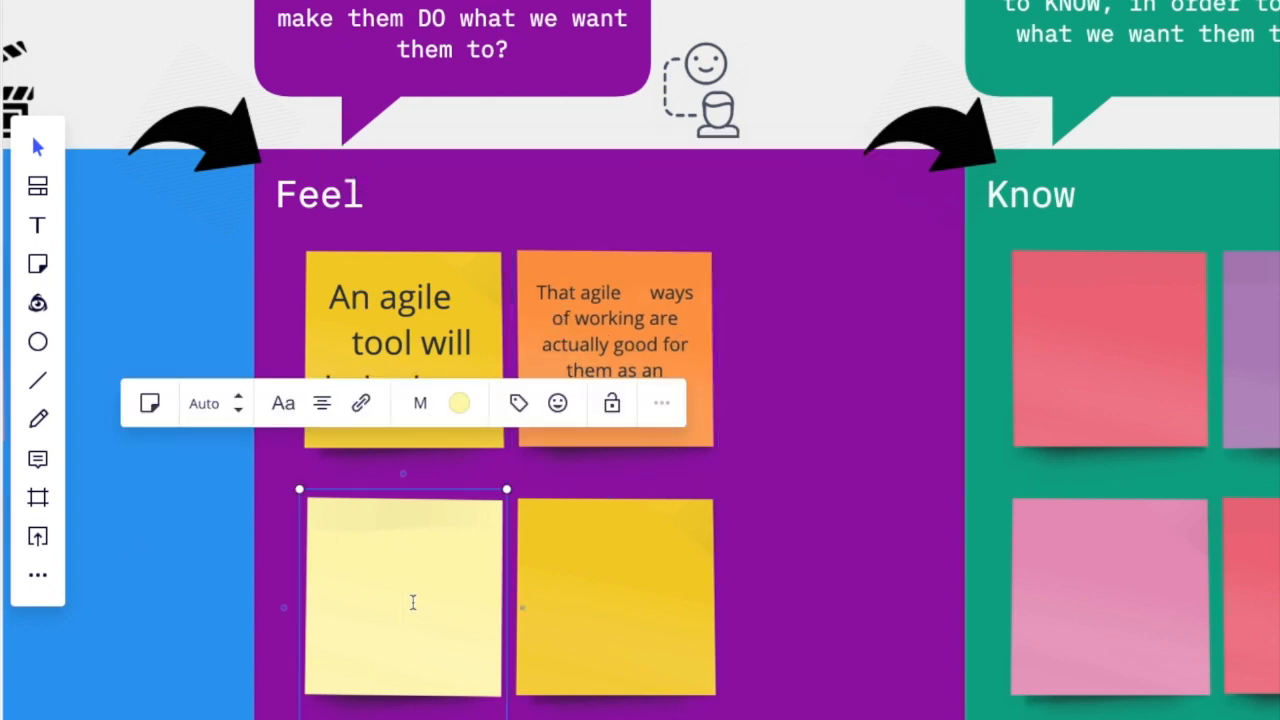
pyautogui.write('This class really gave value for their time spent')
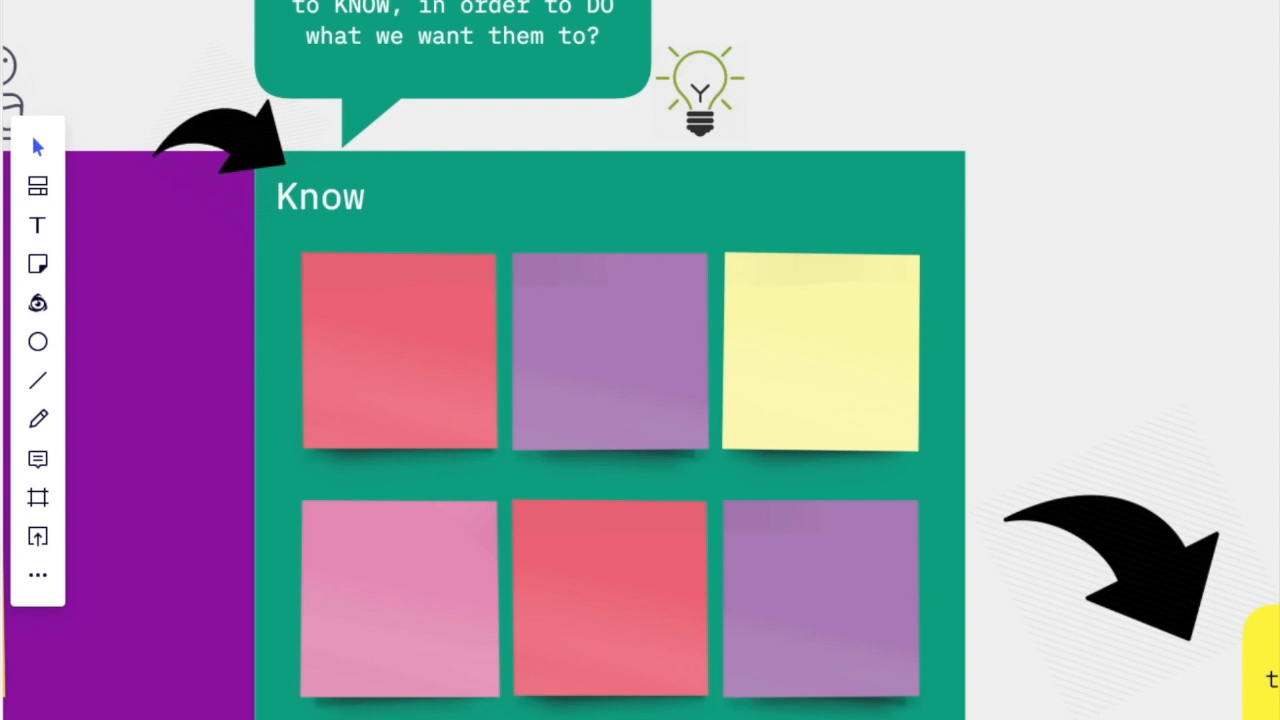
# Write Know notes on agile benefits, a few usable agile tools, and that the class will be held again
pyautogui.write('What the benefits are of working agile')
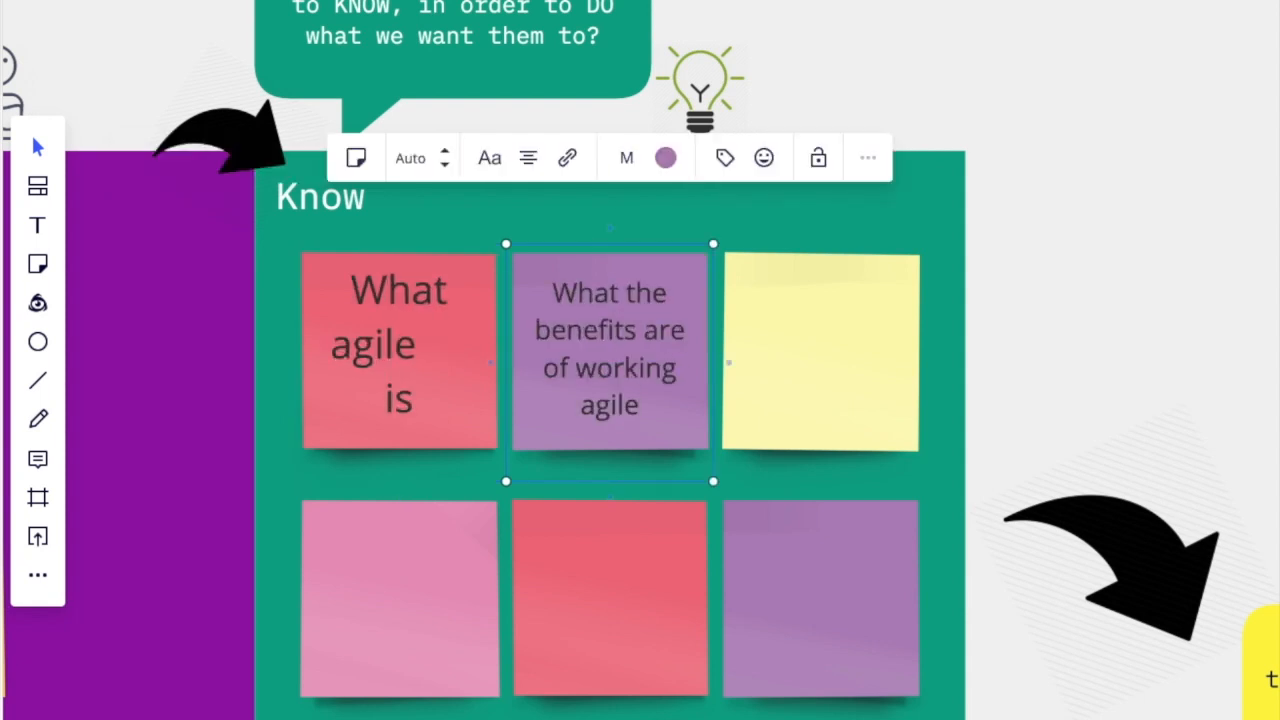
pyautogui.write('A few agile tools and how they can use them in their work themelves')
pyautogui.click(400, 598)
pyautogui.write('That other companies similar to them, are benefitting from agile ways of working')
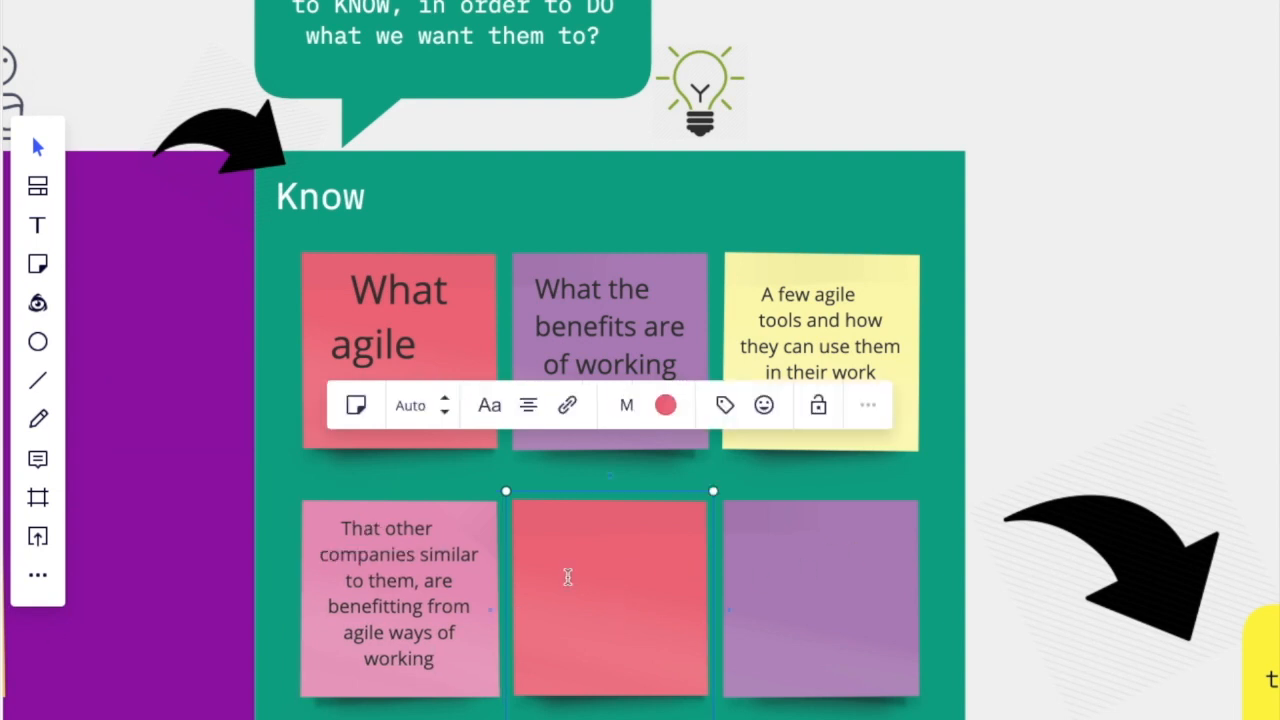
pyautogui.write('That this class will be held more times, and where to get that info')
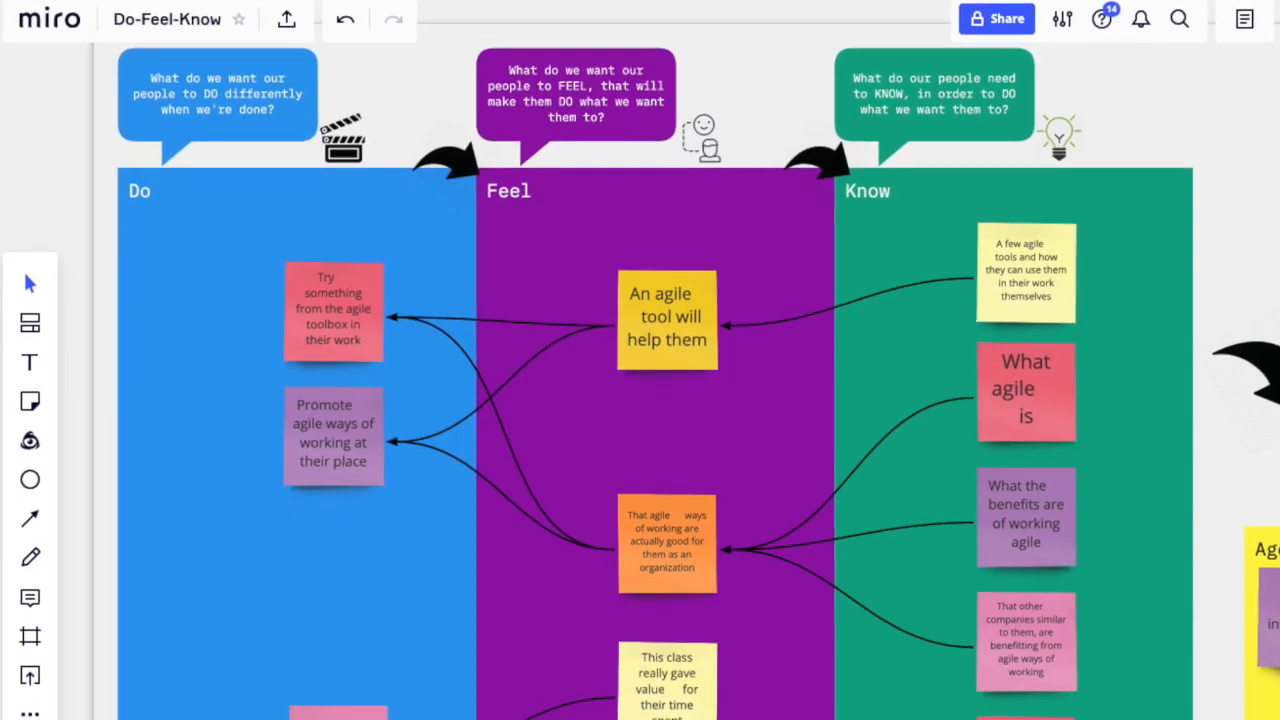
pyautogui.scroll(-3)
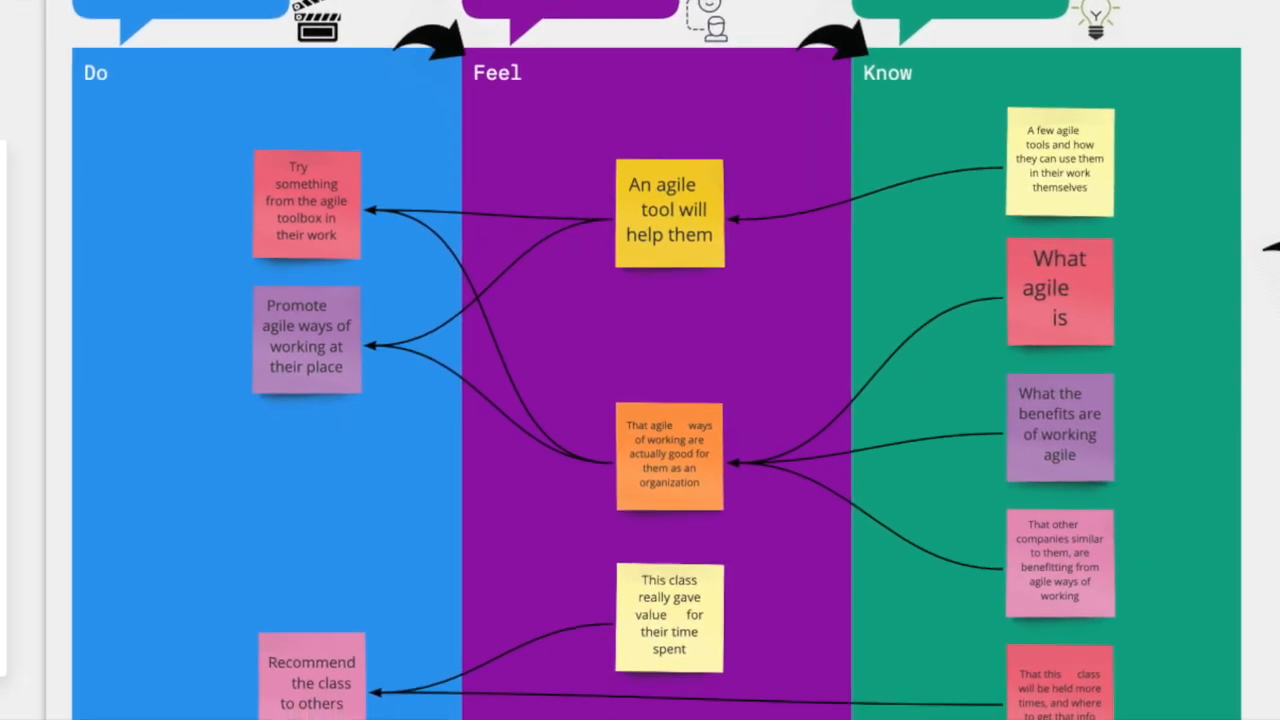
pyautogui.scroll(-3)
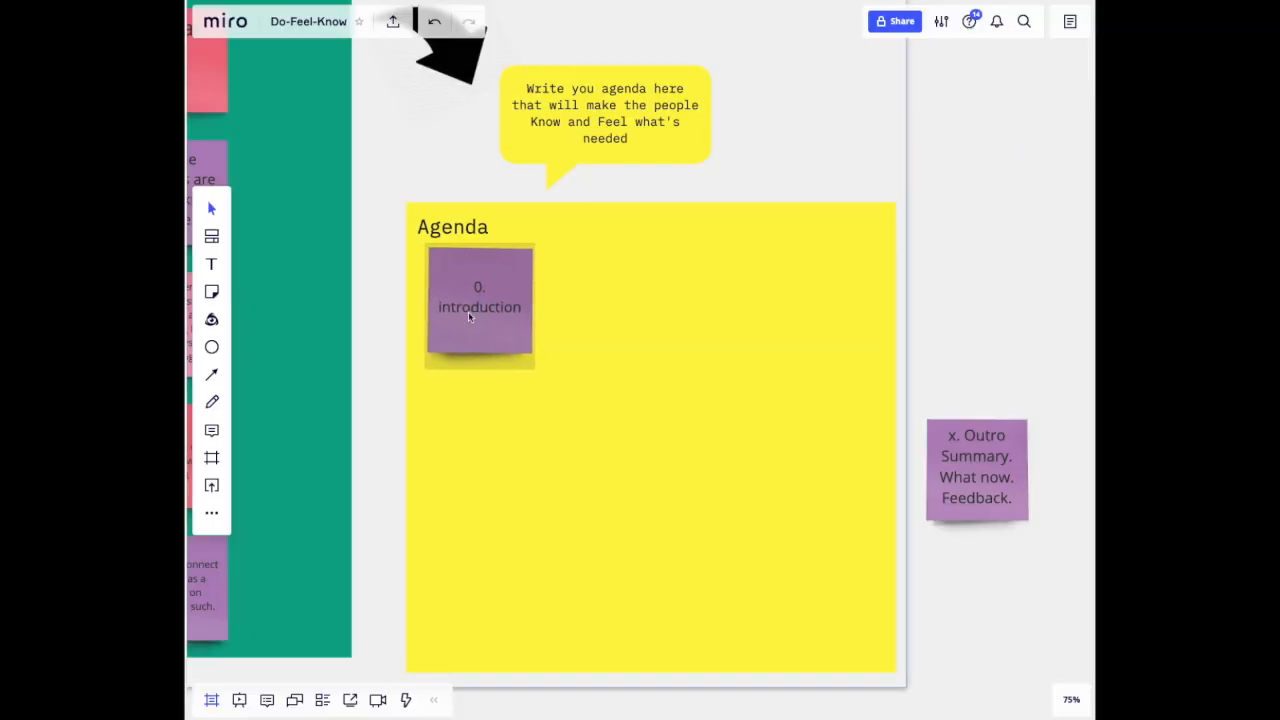
# Arrange the agenda notes inside the yellow frame and line up the bottom row
pyautogui.moveTo(976, 470); pyautogui.dragTo(824, 584)
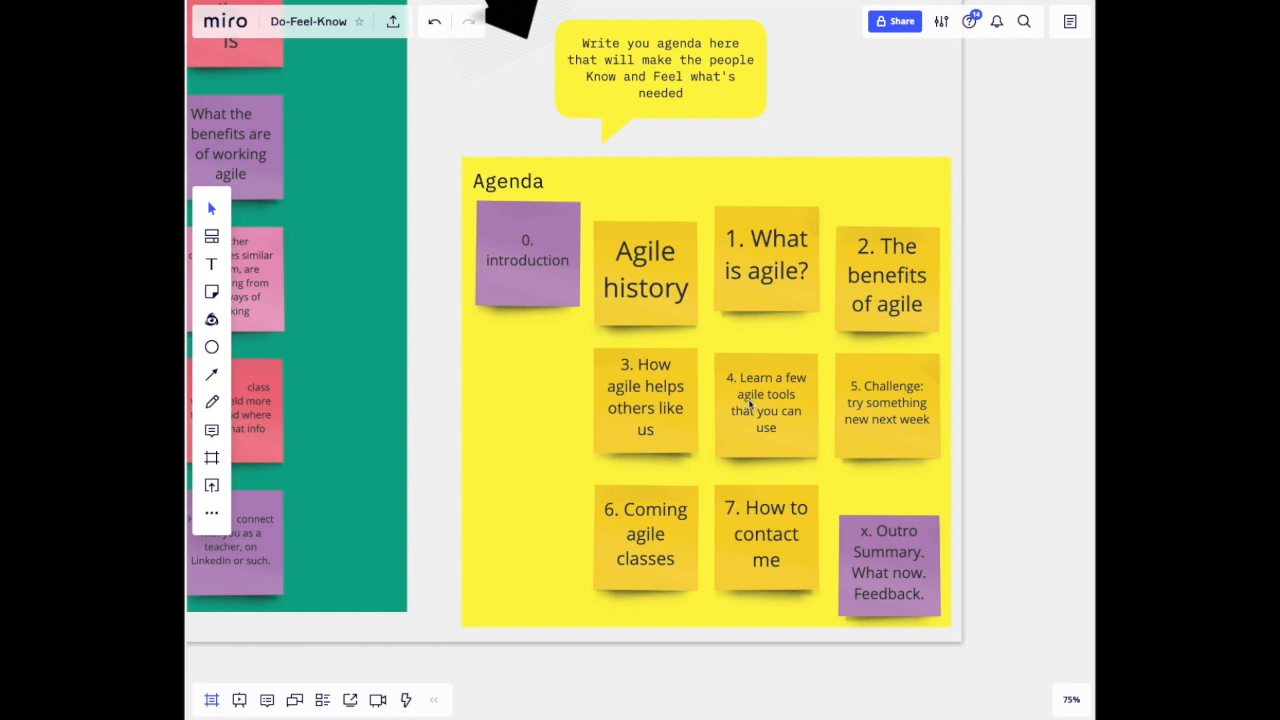
pyautogui.moveTo(766, 402); pyautogui.dragTo(784, 400)
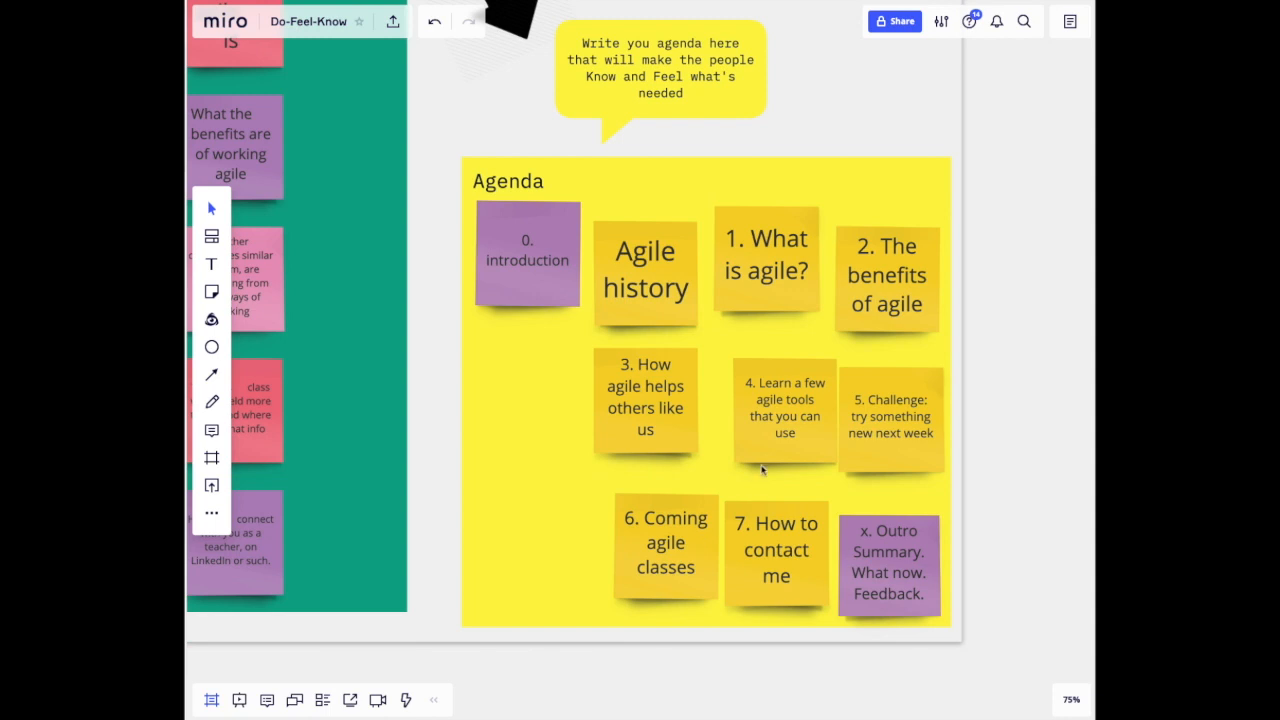
# Recolour the Agile history agenda note red
pyautogui.click(646, 280)
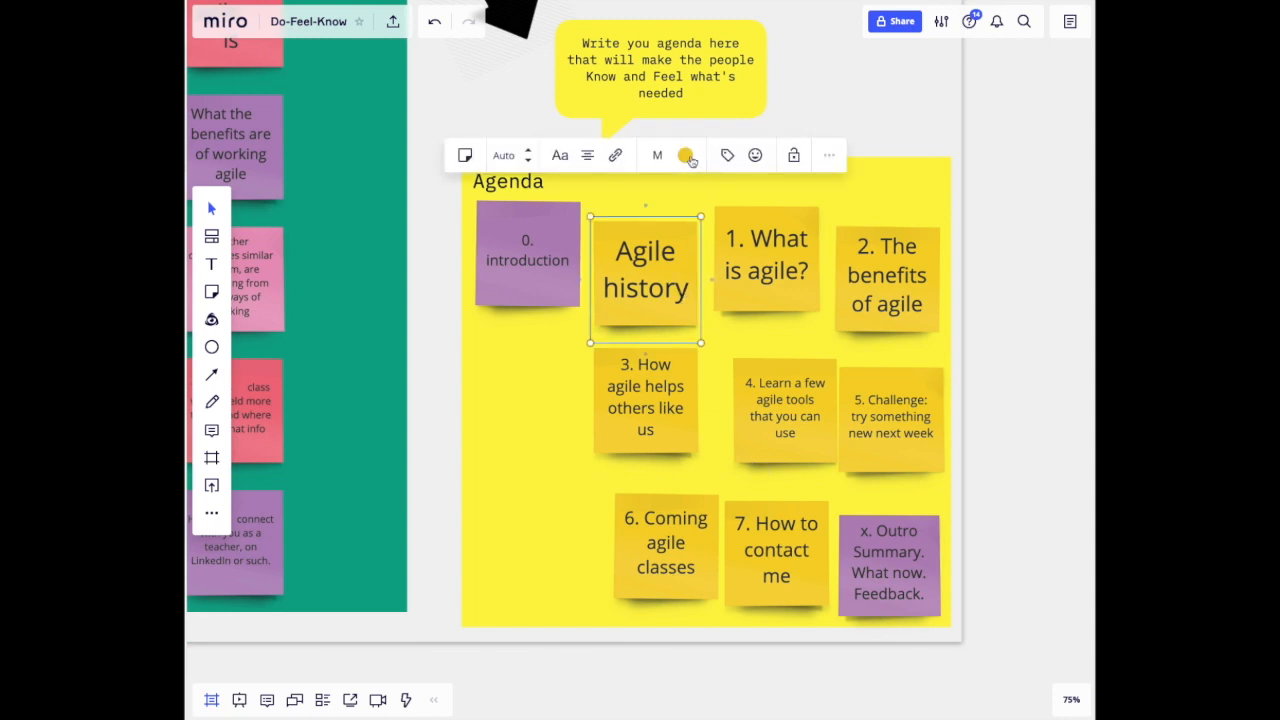
pyautogui.click(684, 156)
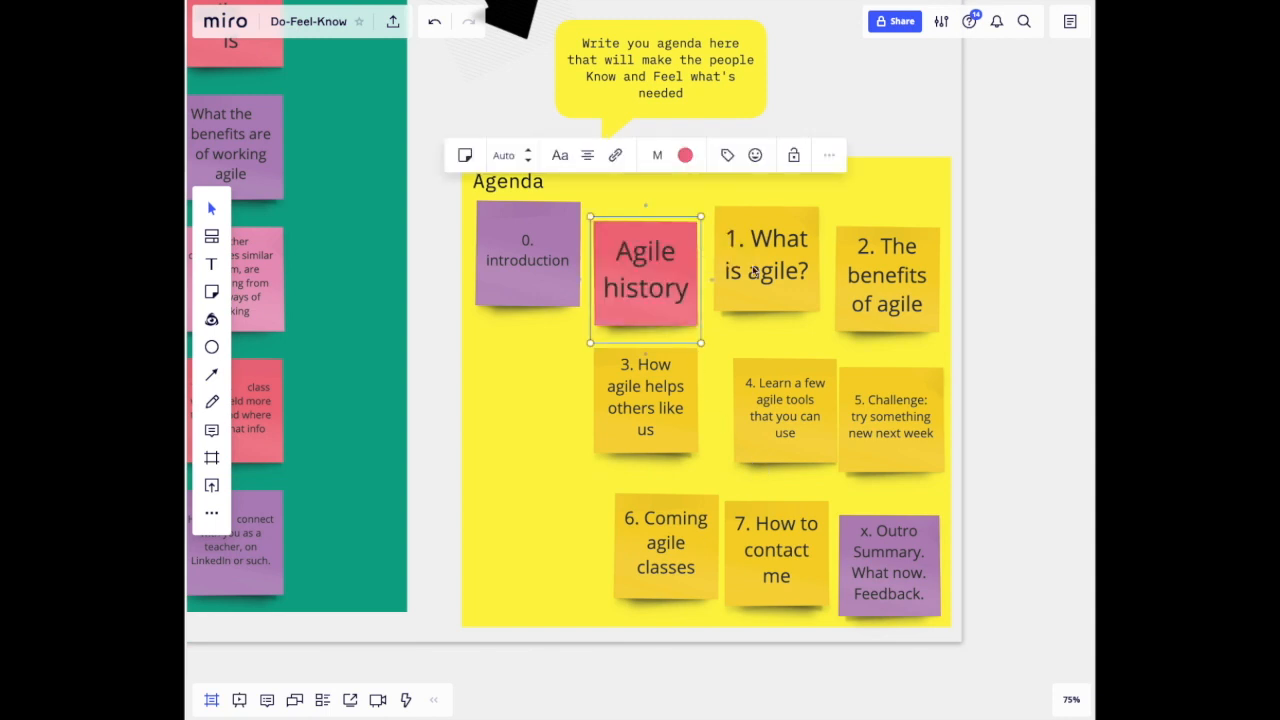
pyautogui.moveTo(944, 332)
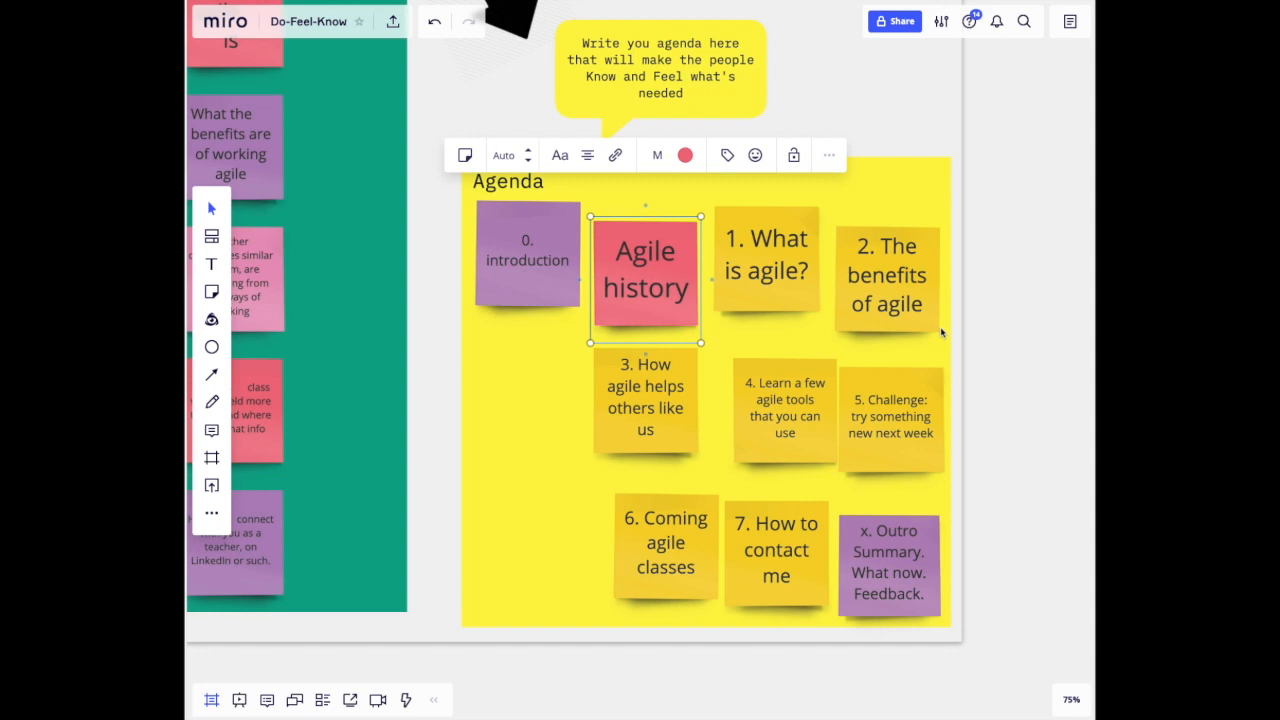